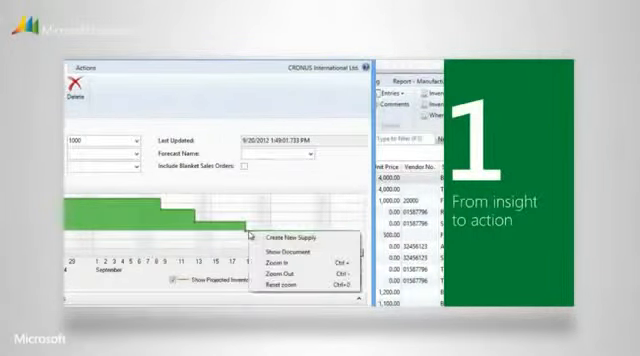
pyautogui.click(290, 230)
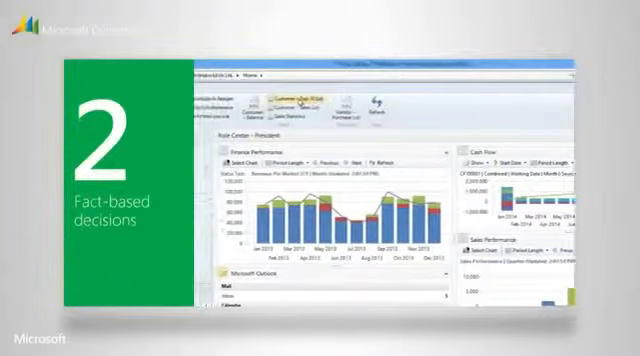
pyautogui.click(288, 96)
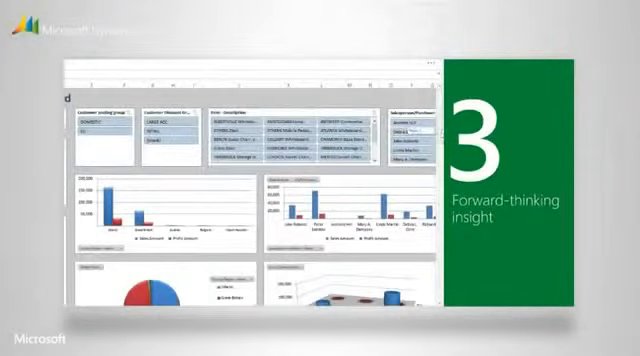
pyautogui.scroll(-3)
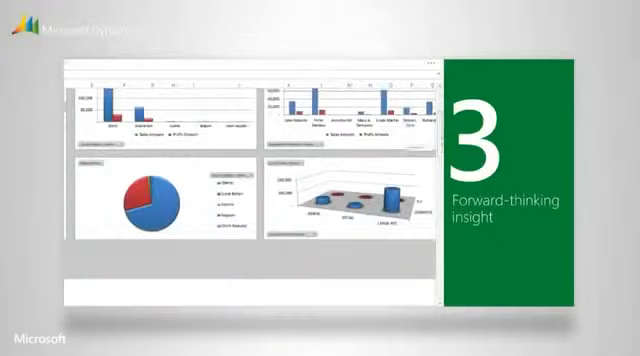